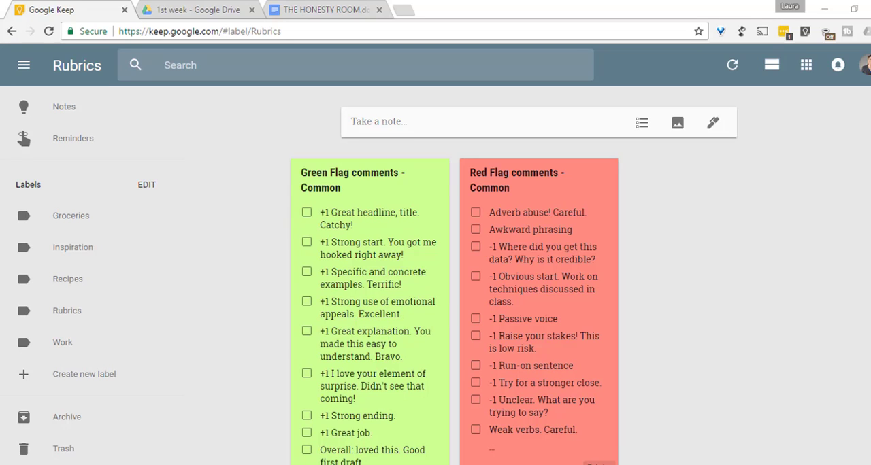
mouse_move(429, 188)
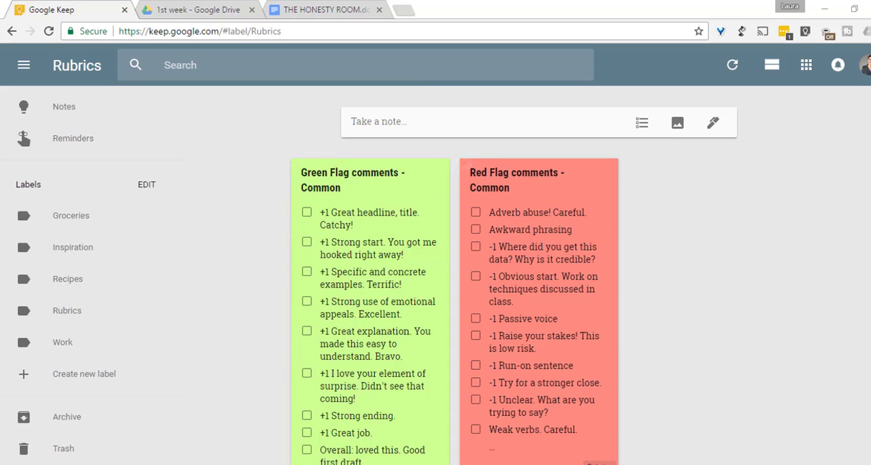
Recolour the Green Flag Keep note blue, then restore its green colour.
scroll("down", 3)
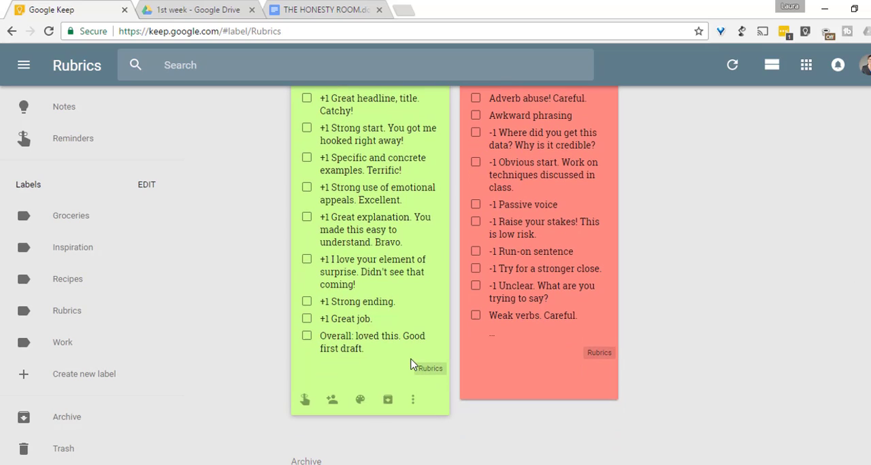
left_click(359, 400)
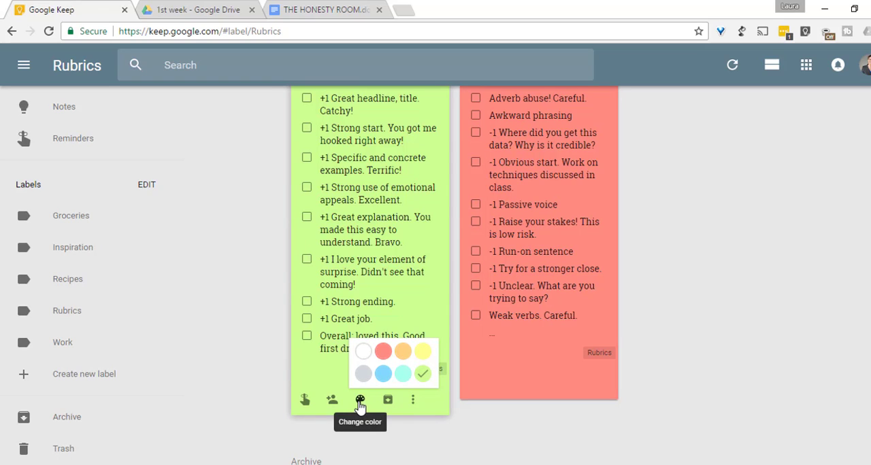
left_click(383, 373)
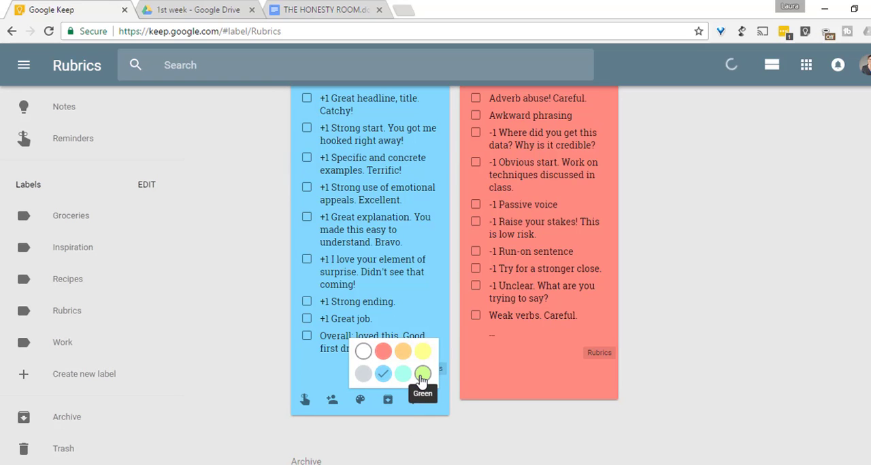
left_click(422, 374)
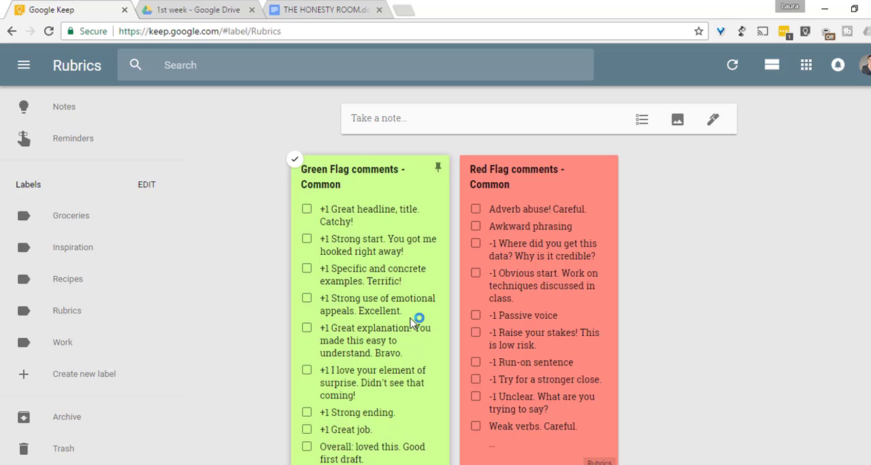
mouse_move(400, 281)
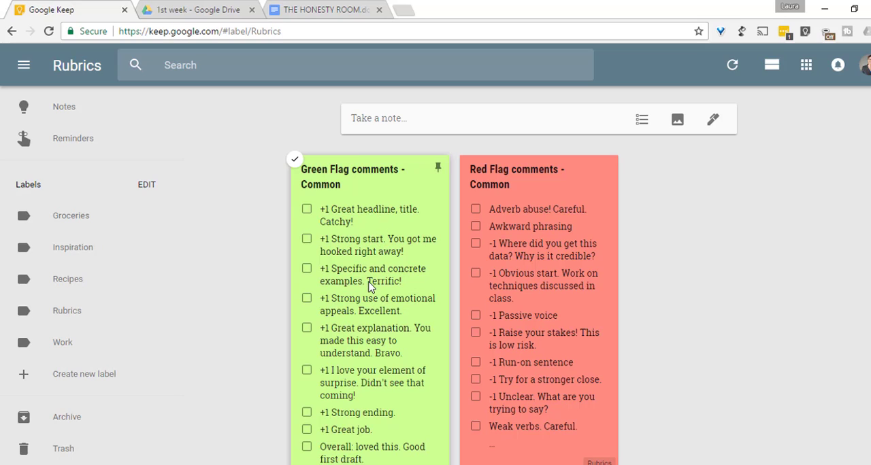
mouse_move(371, 292)
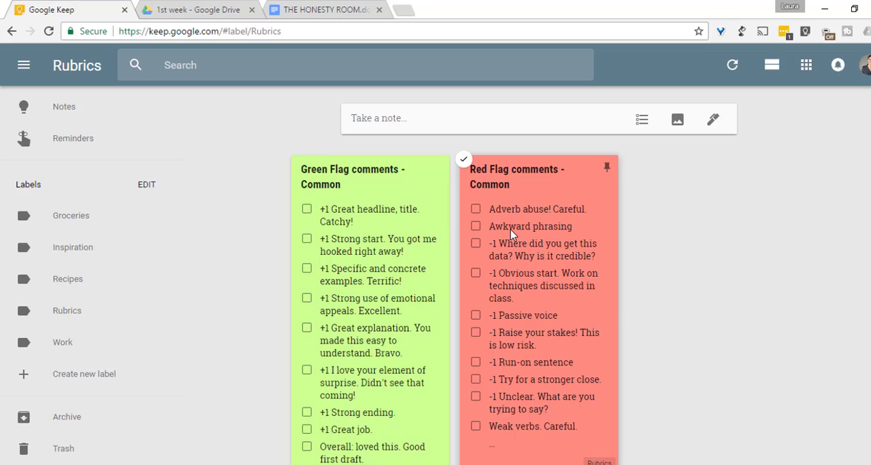
mouse_move(512, 320)
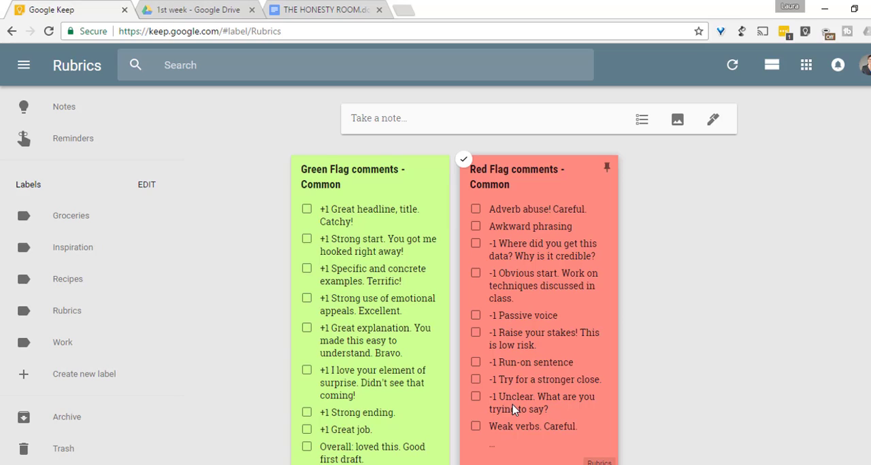
mouse_move(509, 421)
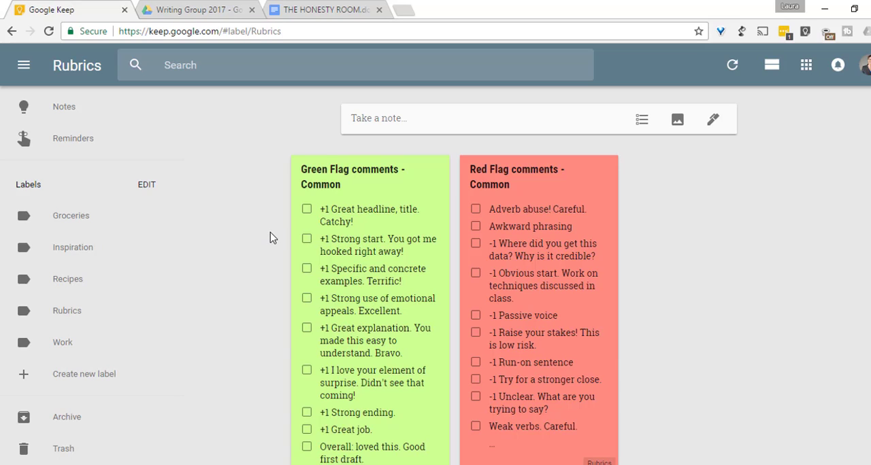
mouse_move(249, 114)
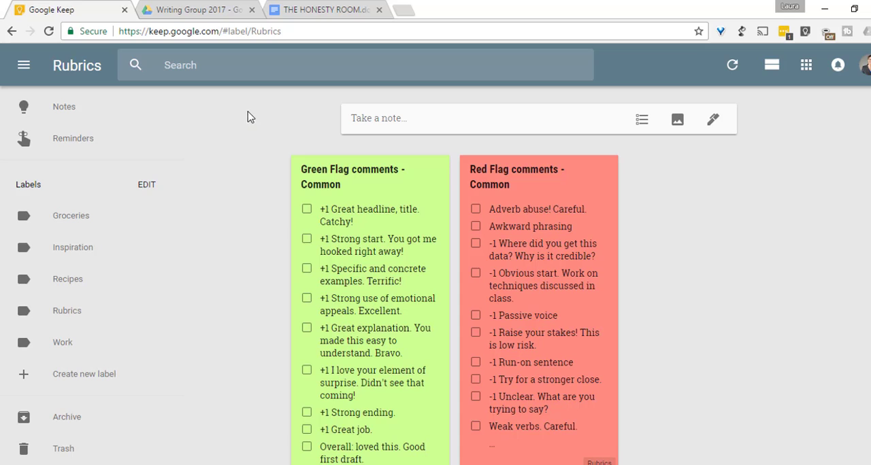
In Drive's Writing Group 2017, enter the 1st week folder and open THE HONESTY ROOM.docx.
left_click(197, 10)
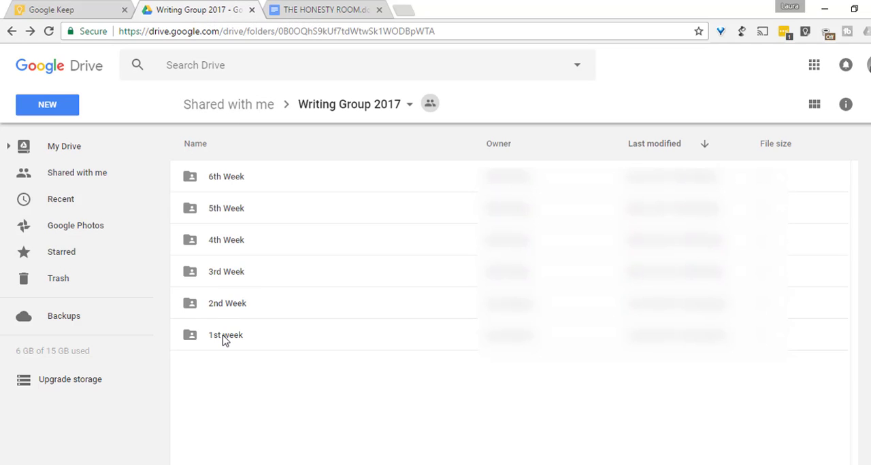
mouse_move(235, 275)
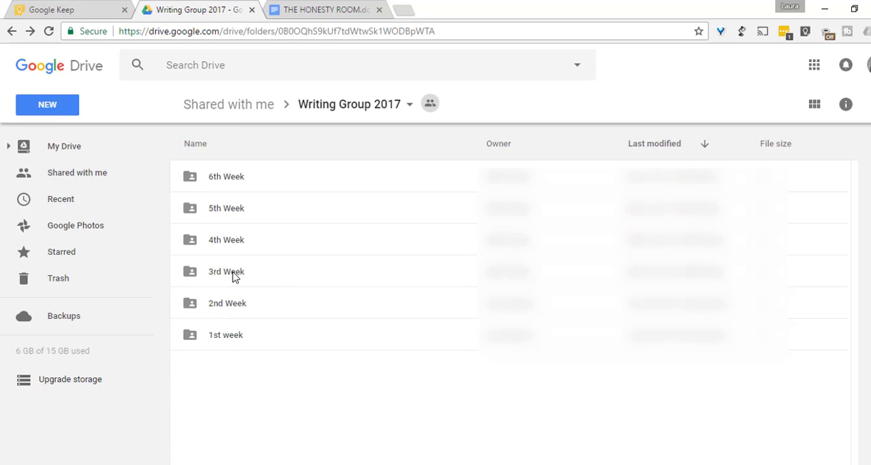
mouse_move(243, 219)
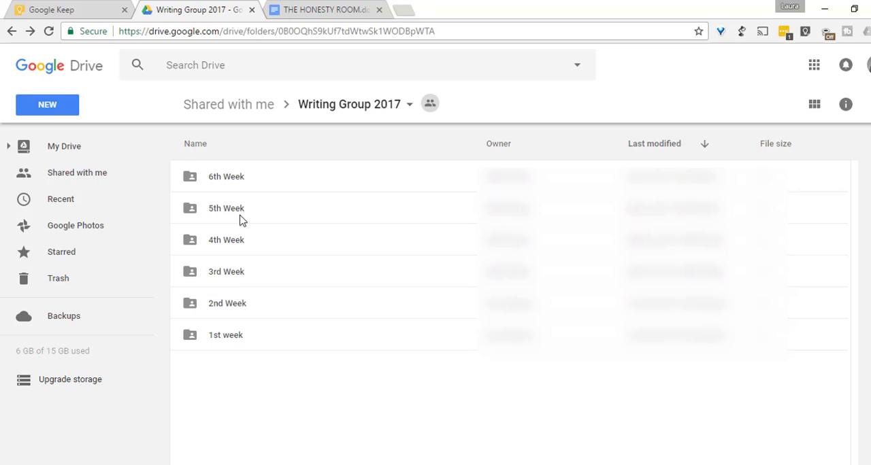
double_click(225, 335)
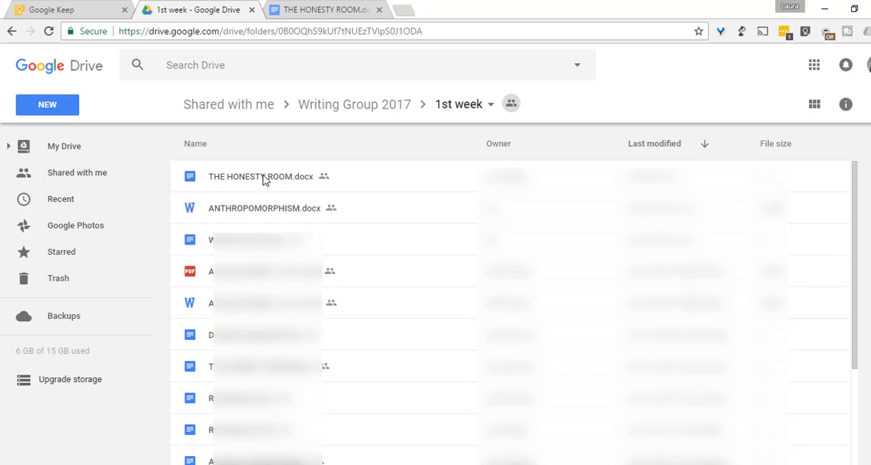
left_click(260, 176)
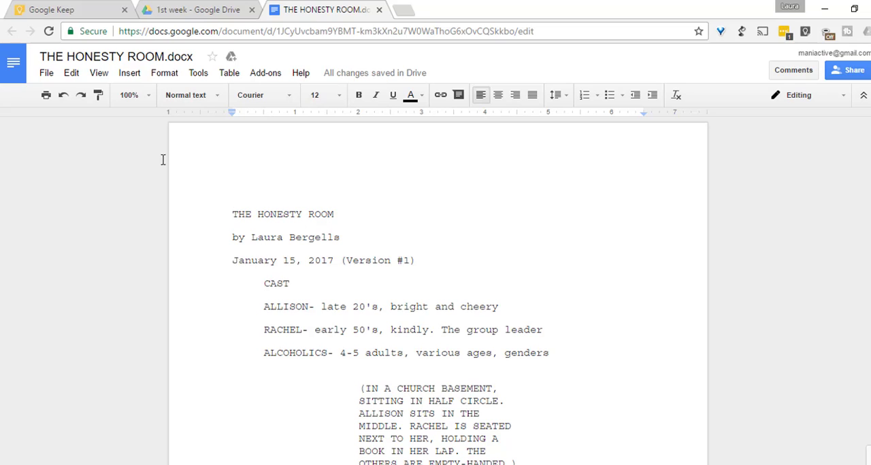
Use Insert > Comment to begin a blank comment on the title's first word, THE.
left_click(128, 73)
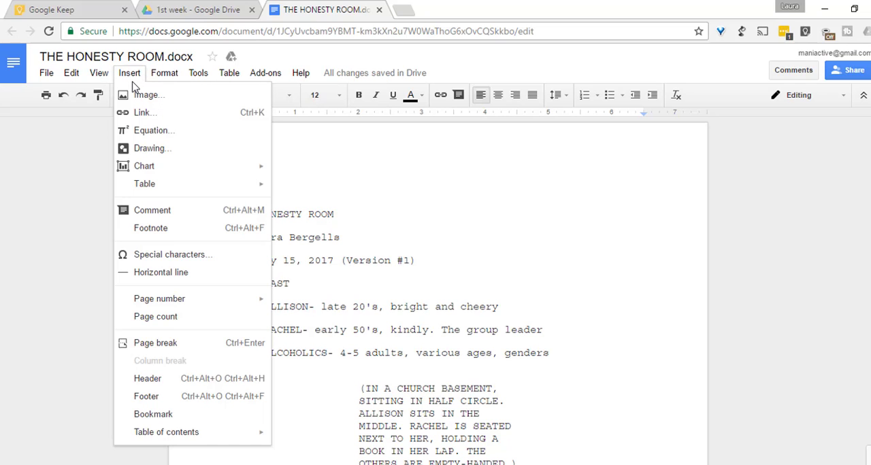
mouse_move(136, 218)
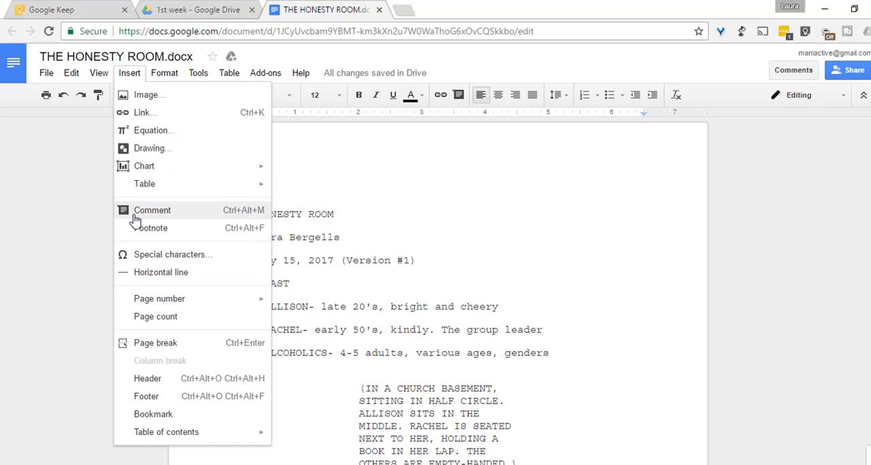
left_click(152, 210)
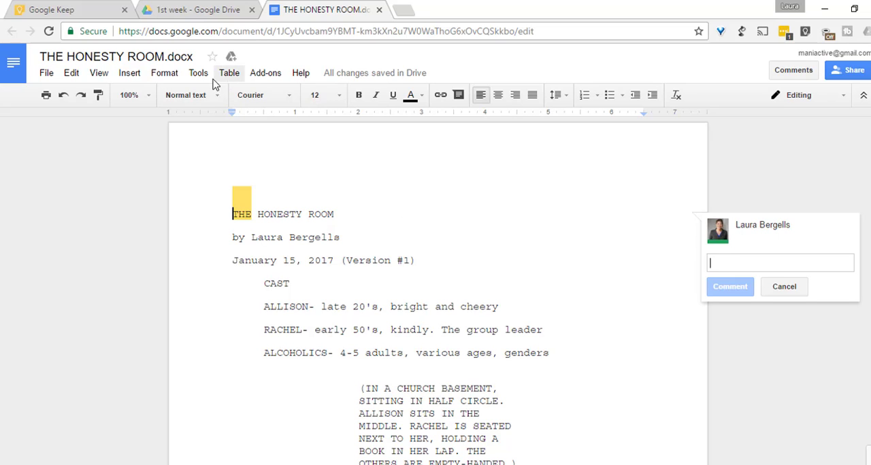
left_click(199, 72)
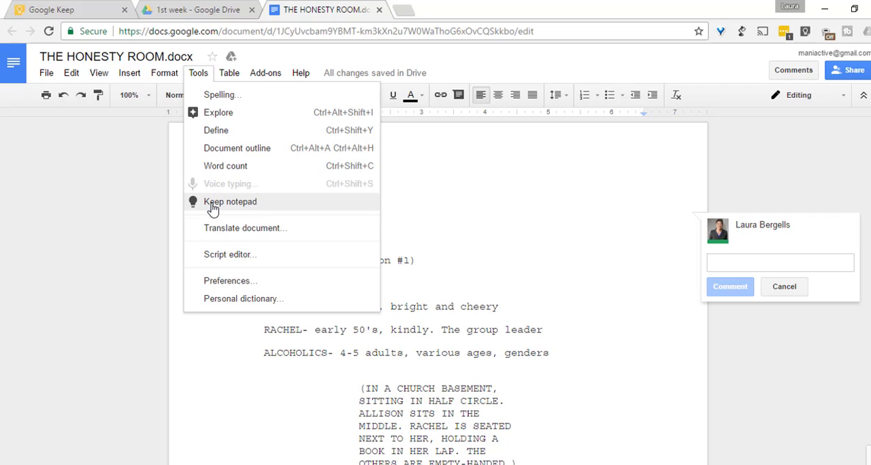
Show Keep notes beside the script and post '+1 Great headline, title. Catchy!' on THE.
left_click(229, 201)
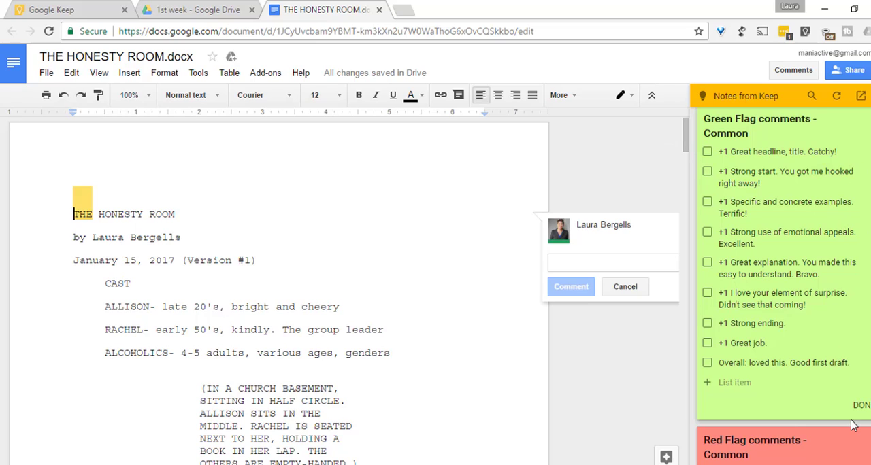
mouse_move(856, 446)
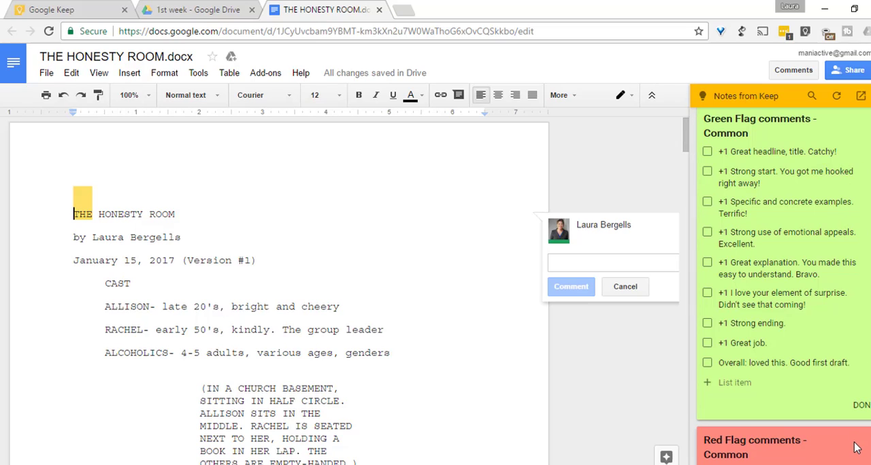
mouse_move(188, 228)
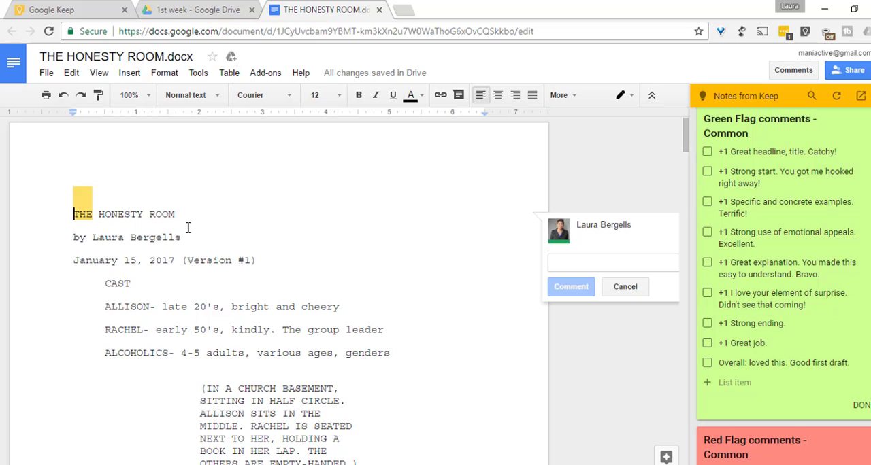
mouse_move(171, 237)
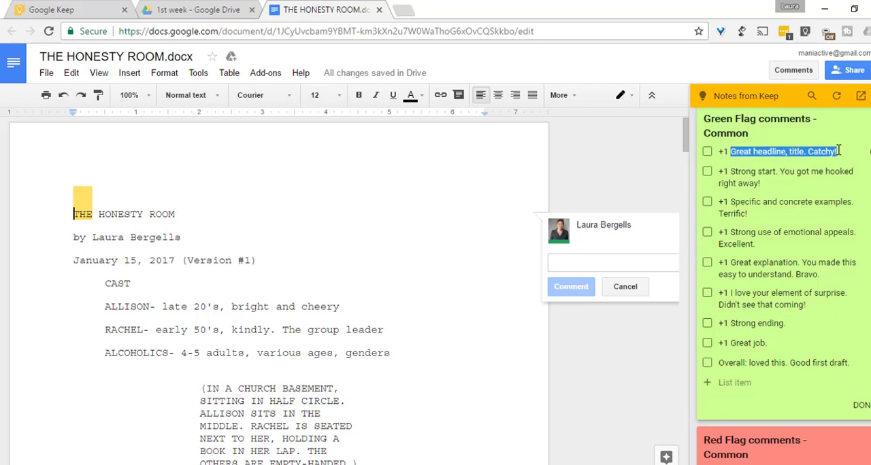
mouse_move(721, 151)
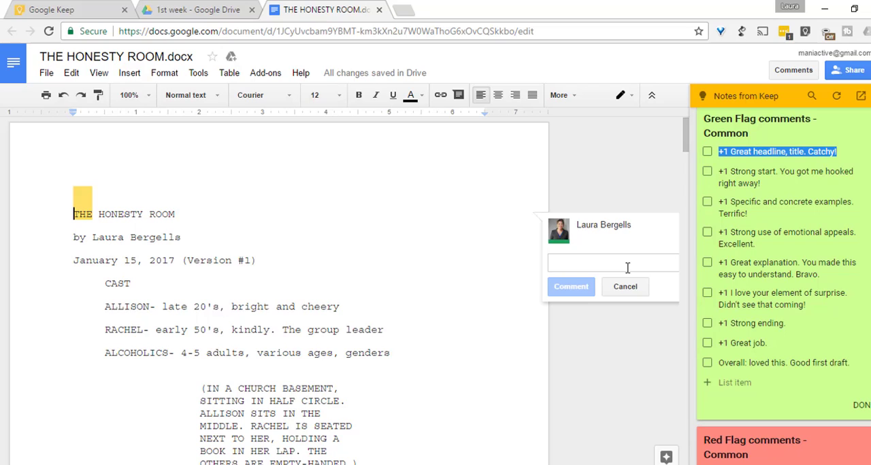
left_click(613, 262)
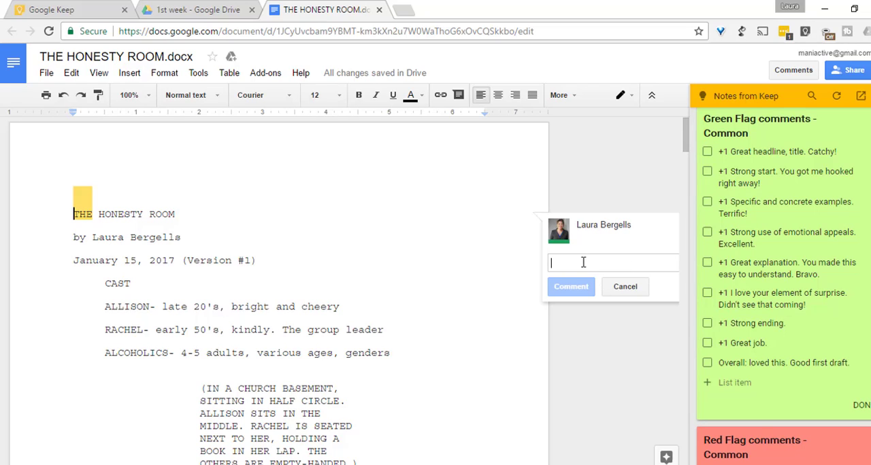
type("+1 Great headline, title. Catchy!")
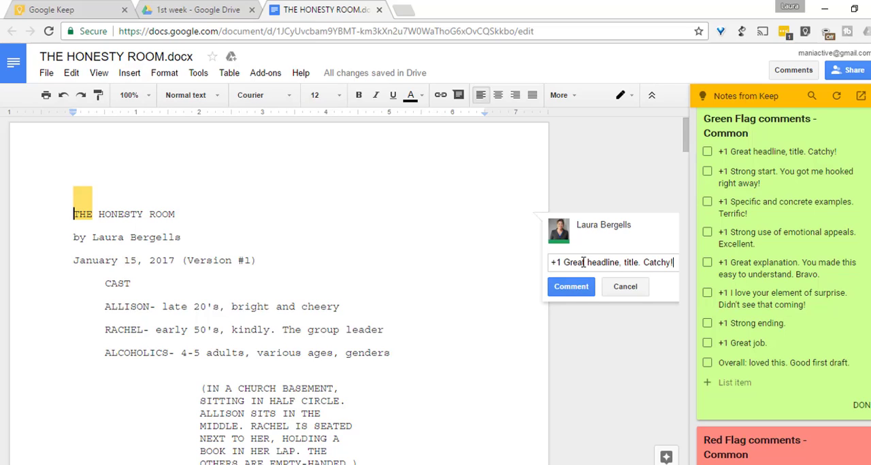
left_click(570, 286)
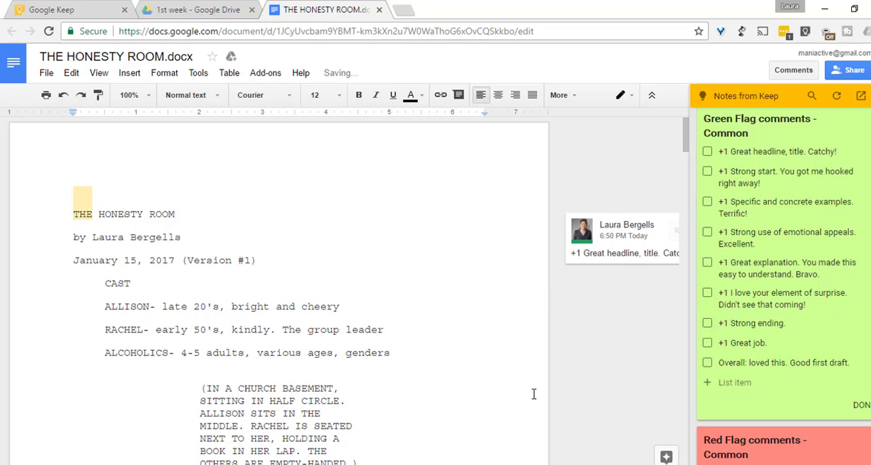
left_click(384, 330)
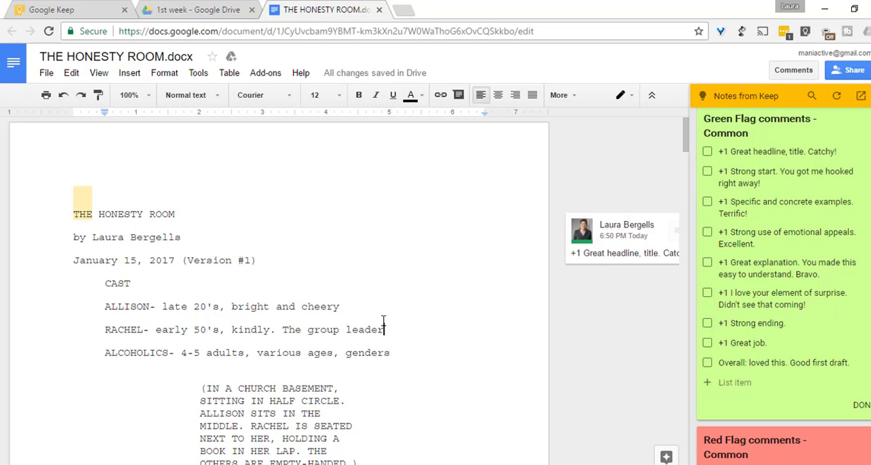
Select 'kindly' in Rachel's line and post the comment 'Adverb abuse! Careful.' on it.
double_click(252, 329)
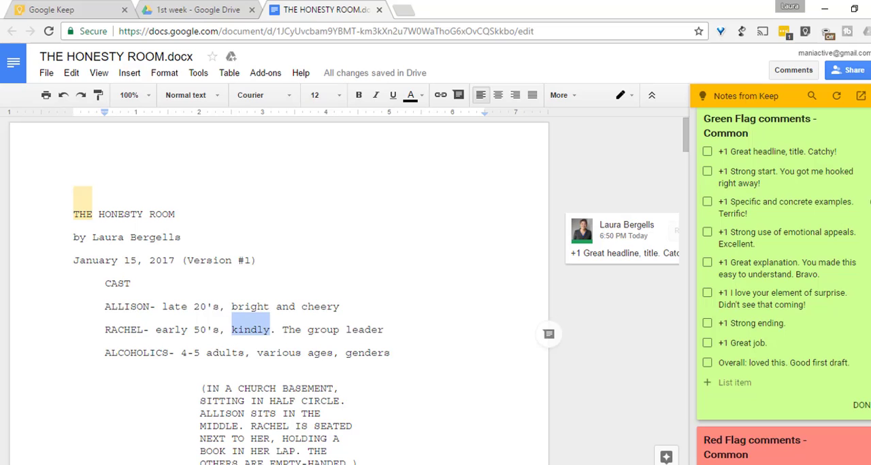
scroll("down", 3)
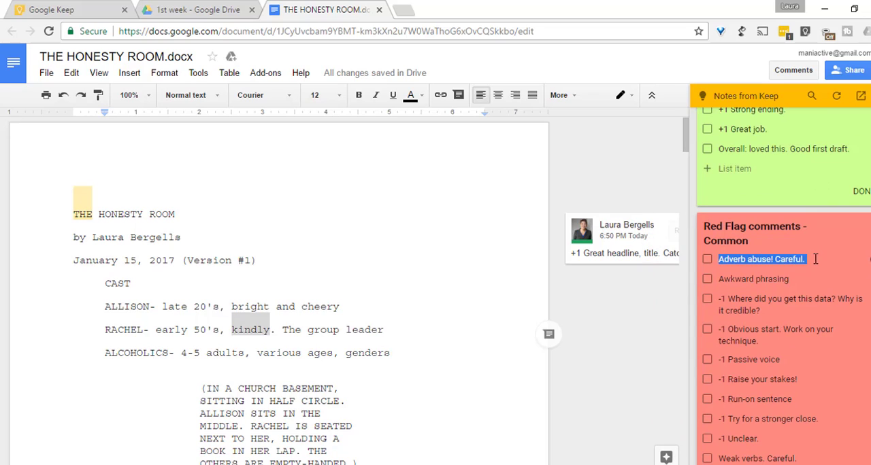
mouse_move(555, 350)
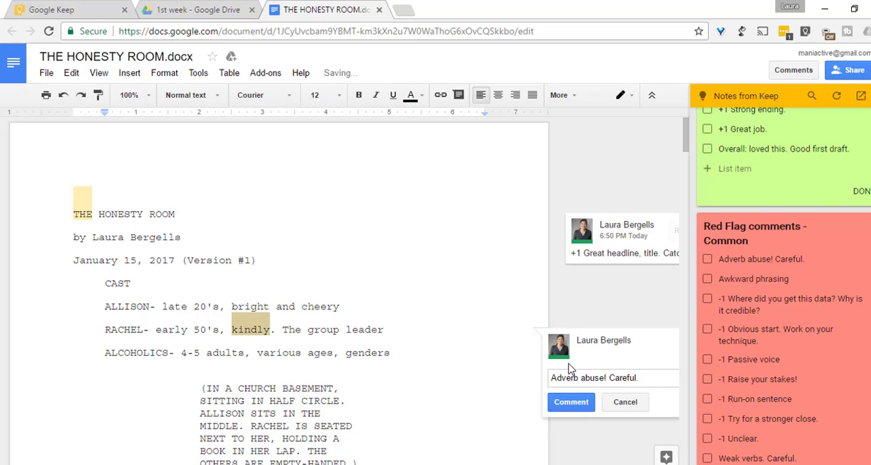
left_click(570, 402)
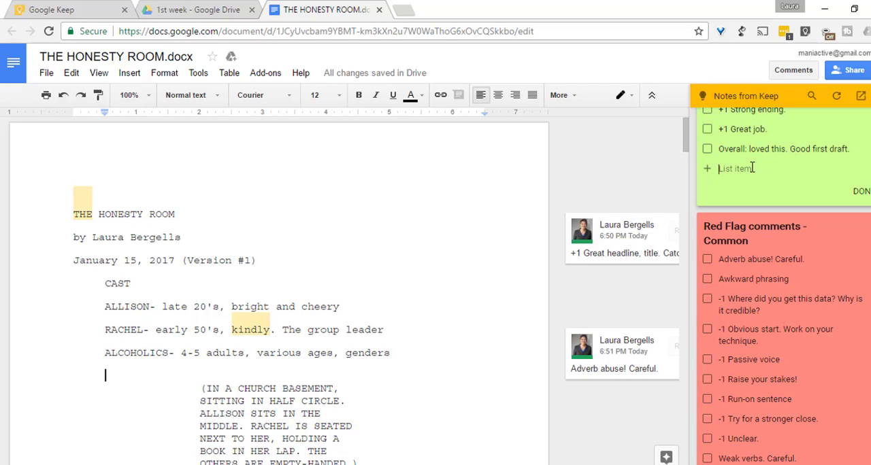
Enter 'I can add right here' as a new Green Flag note item in the Keep panel.
type("I c")
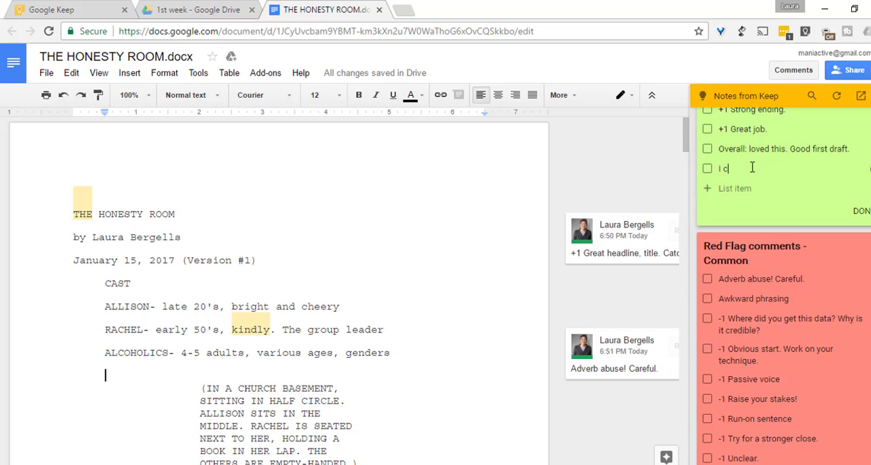
type("an add")
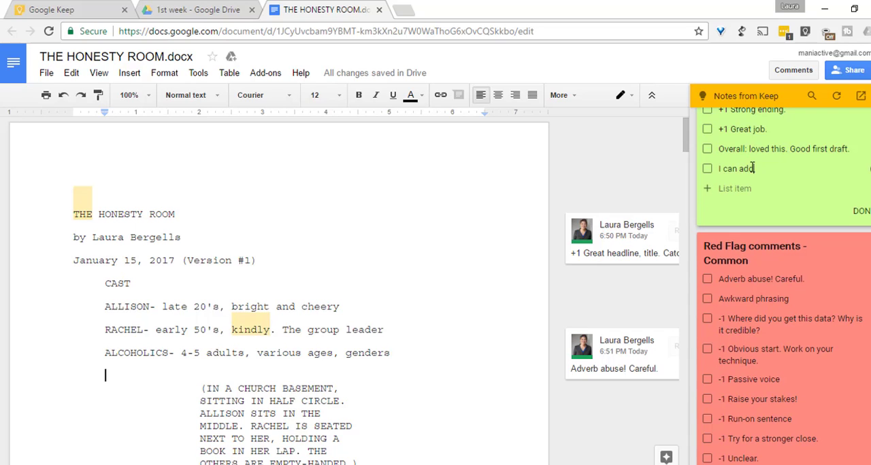
type("right here!")
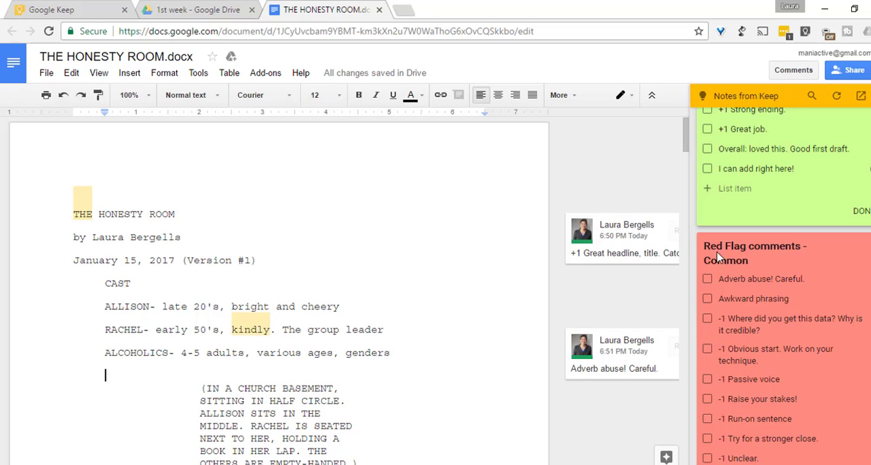
mouse_move(513, 369)
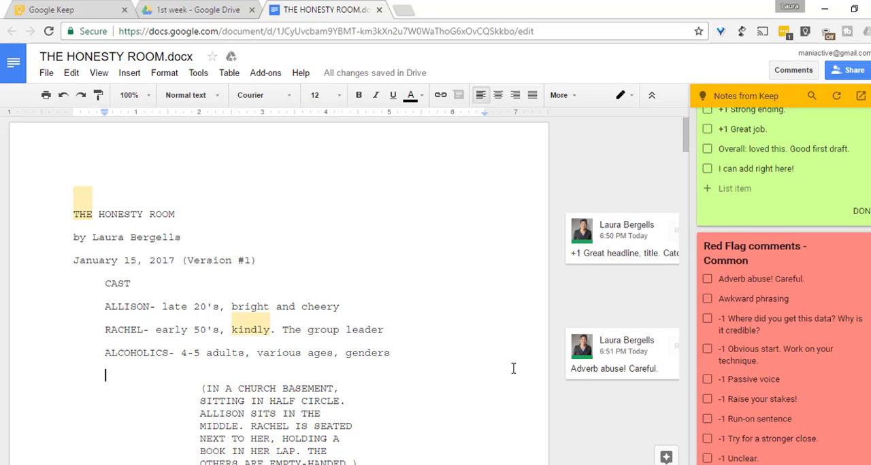
mouse_move(776, 354)
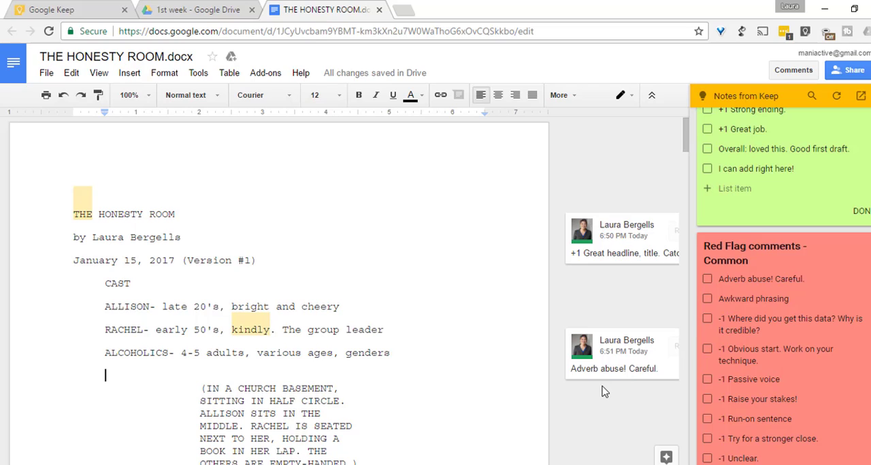
mouse_move(595, 403)
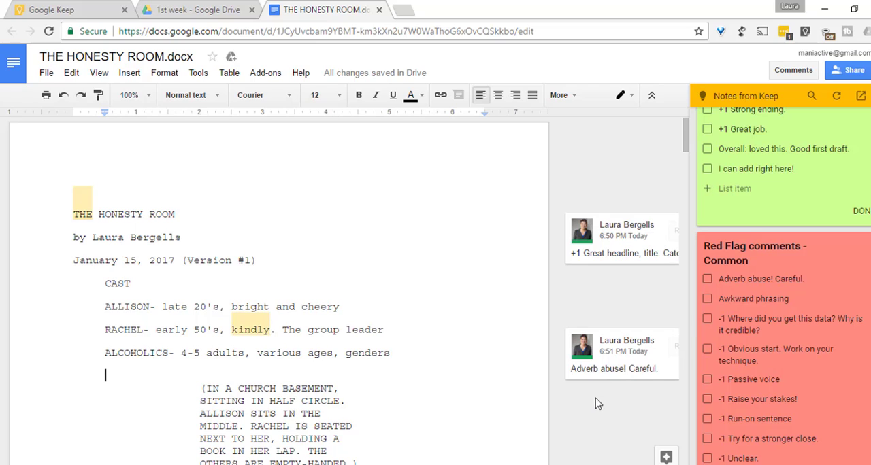